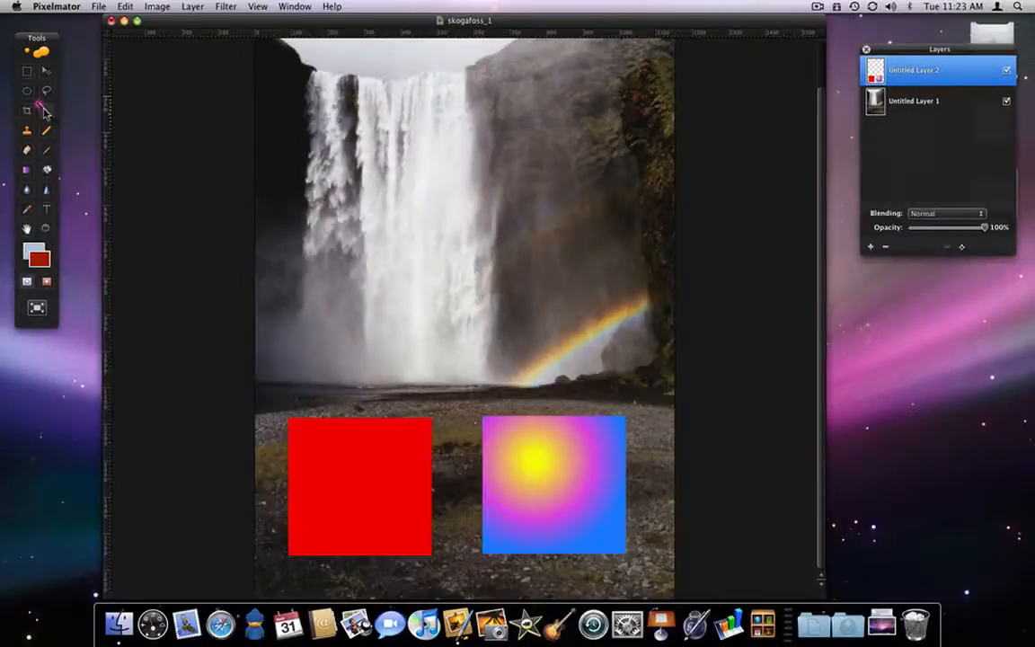
{"action": "mouse_move", "coordinate": [47, 110]}
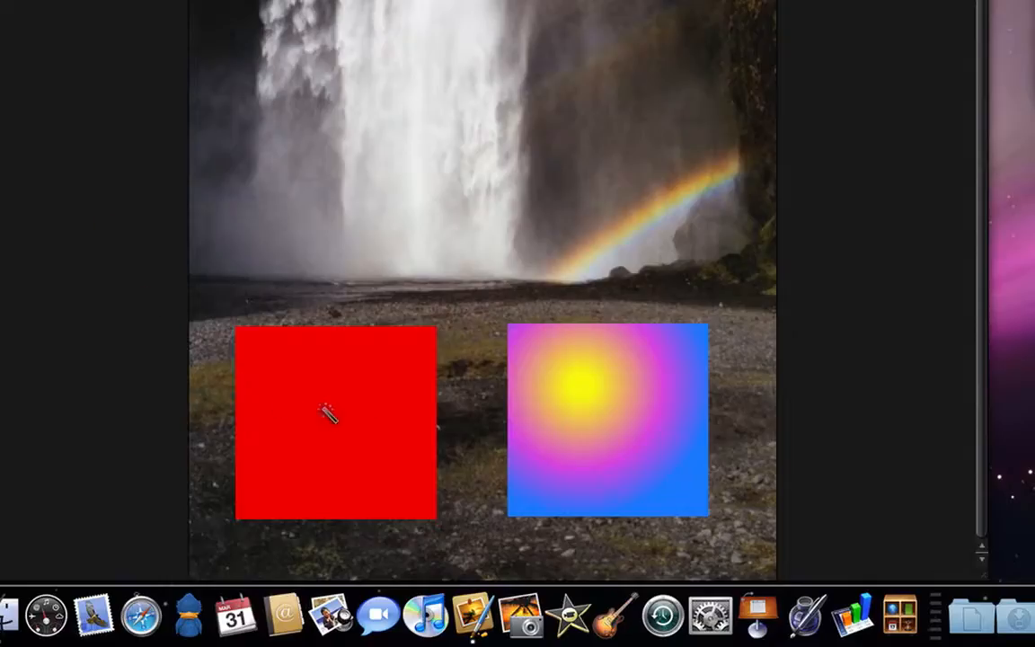
{"action": "mouse_move", "coordinate": [602, 422]}
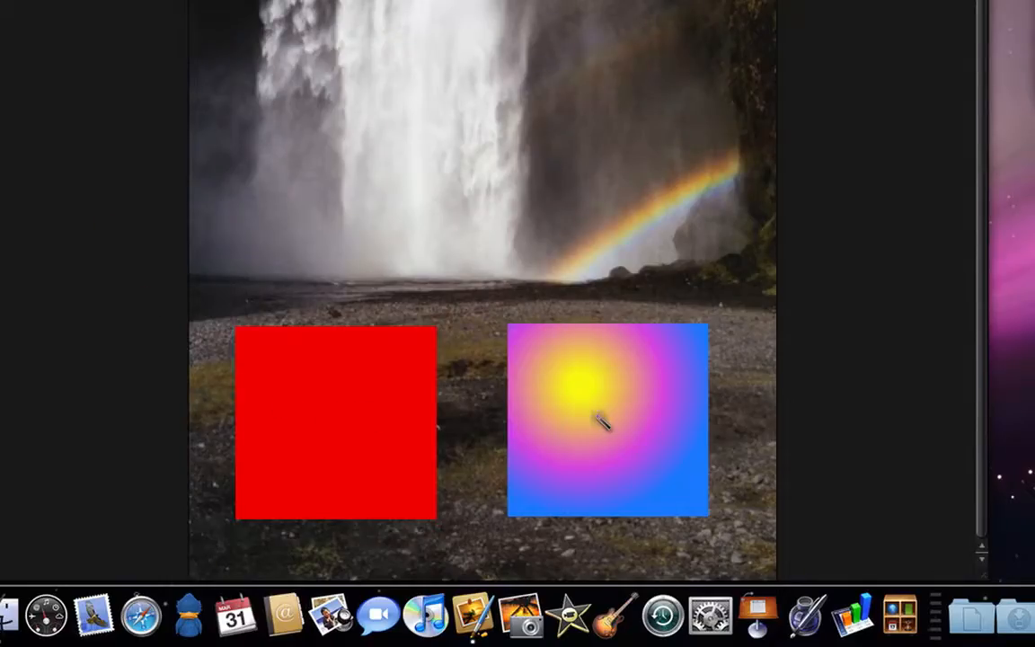
{"action": "mouse_move", "coordinate": [556, 431]}
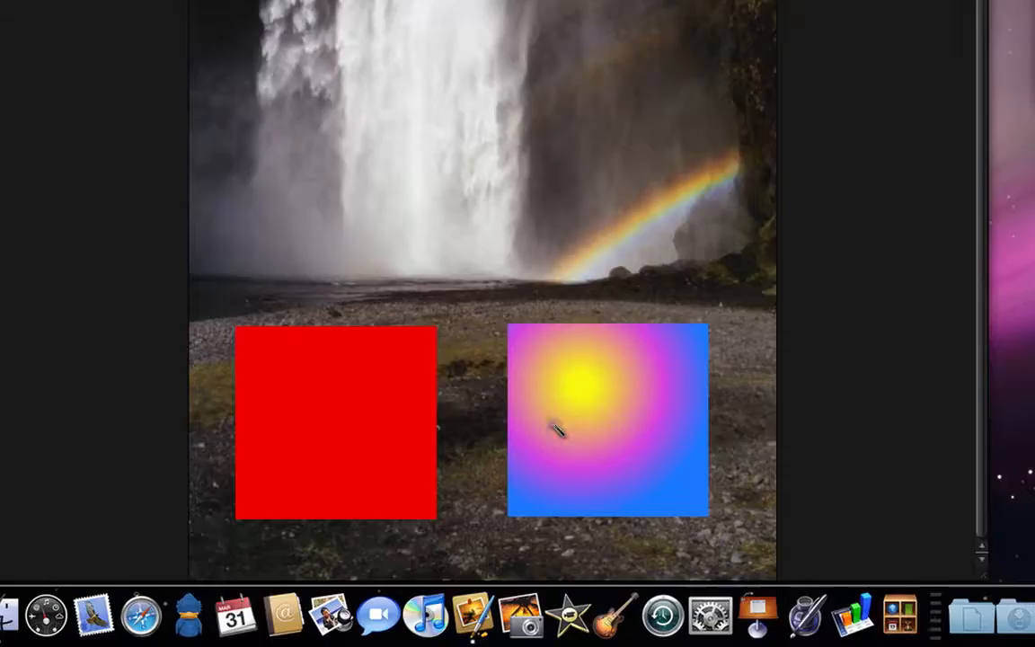
{"action": "mouse_move", "coordinate": [265, 357]}
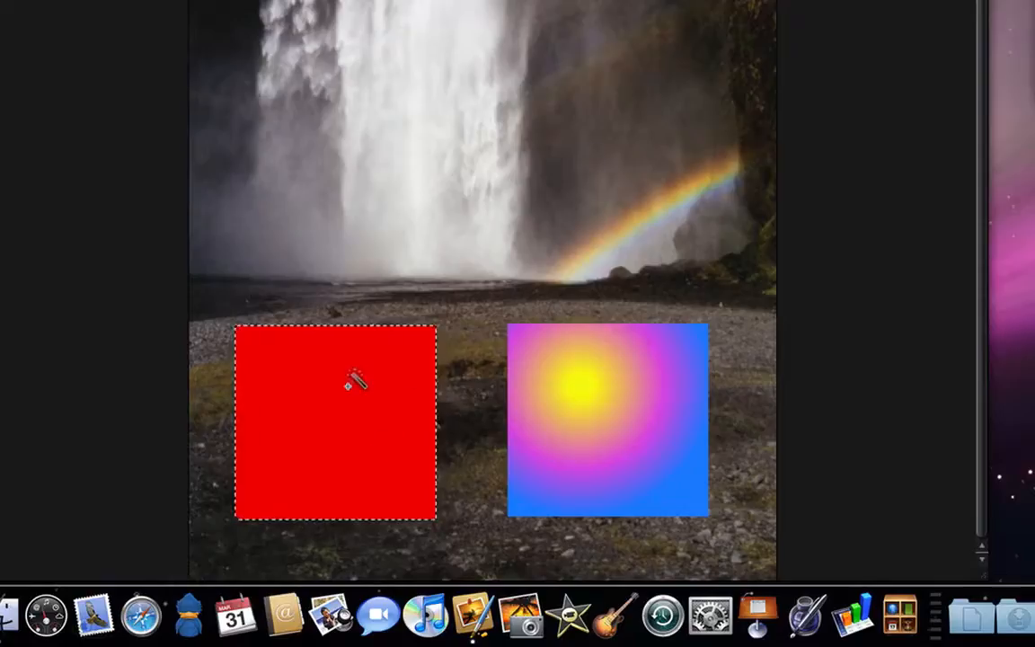
{"action": "mouse_move", "coordinate": [274, 426]}
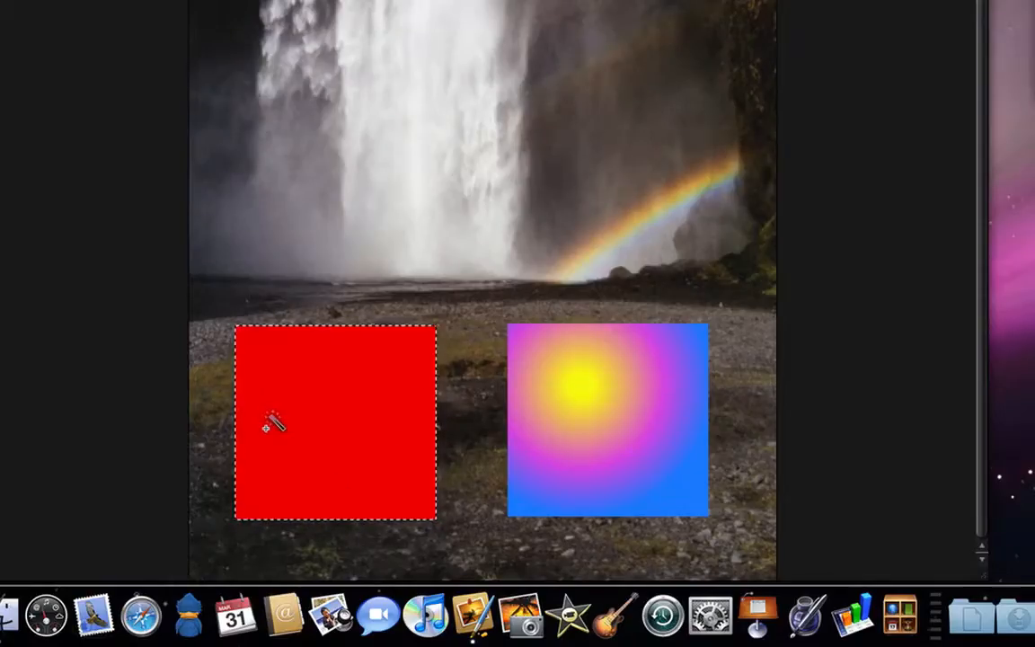
Step: Drop the Magic Wand selection on the red square with Cmd+D
{"action": "key", "text": "cmd+d"}
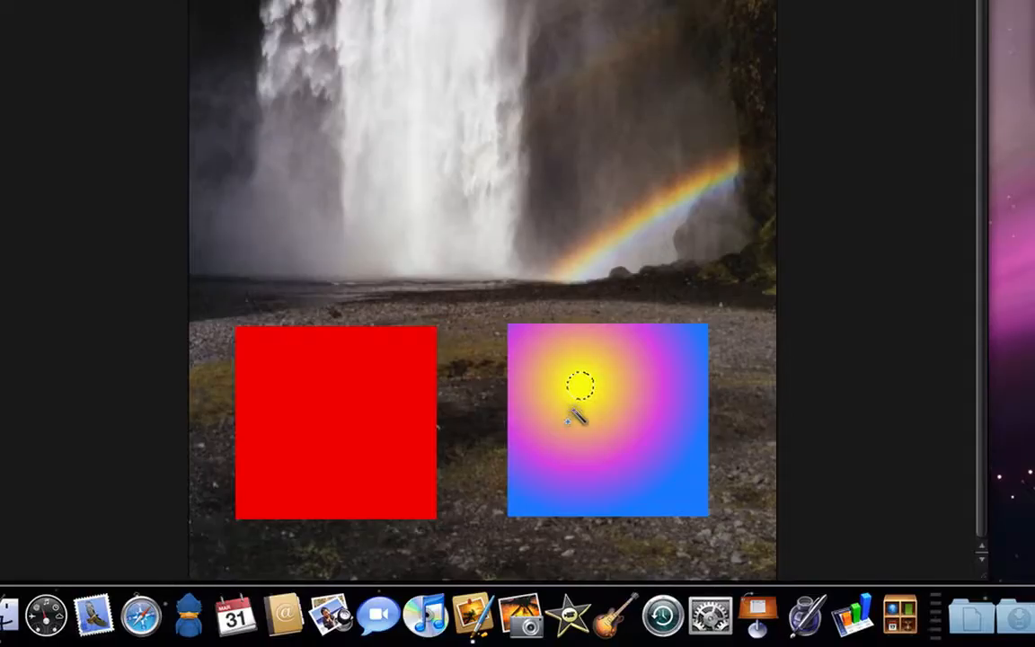
{"action": "key", "text": "cmd+d"}
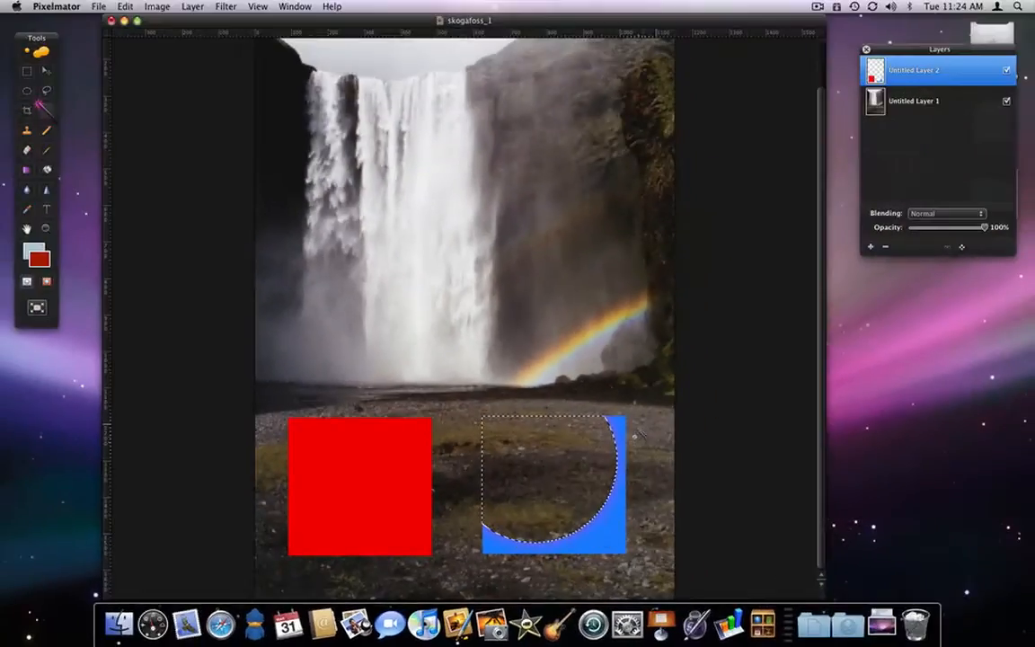
Step: Undo clearing the gradient square's selected area to restore its colours
{"action": "key", "text": "cmd+z"}
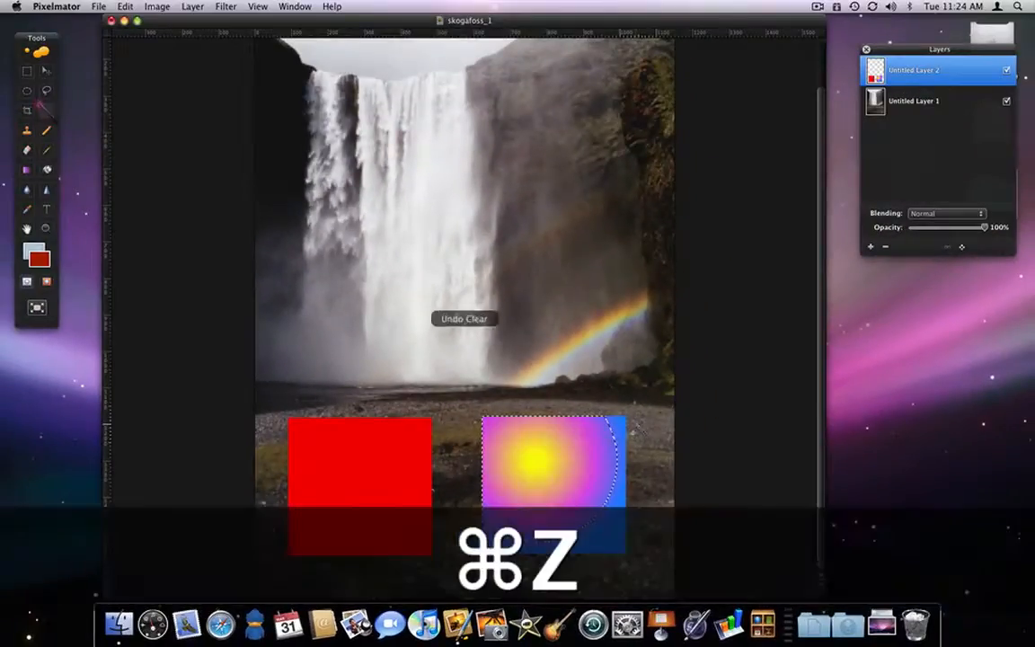
{"action": "key", "text": "cmd+z"}
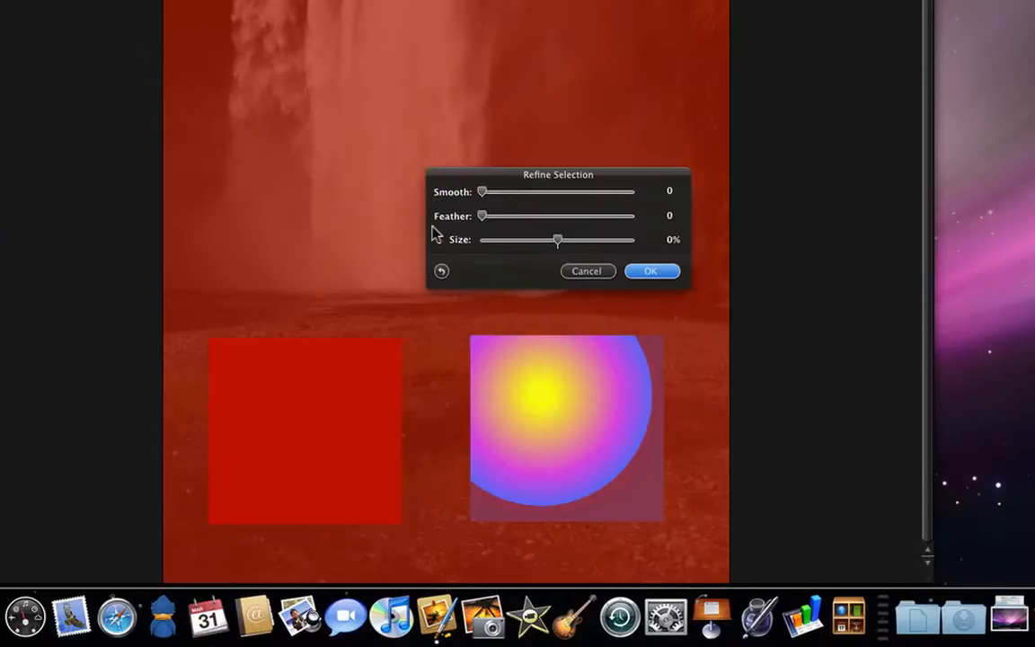
{"action": "mouse_move", "coordinate": [530, 252]}
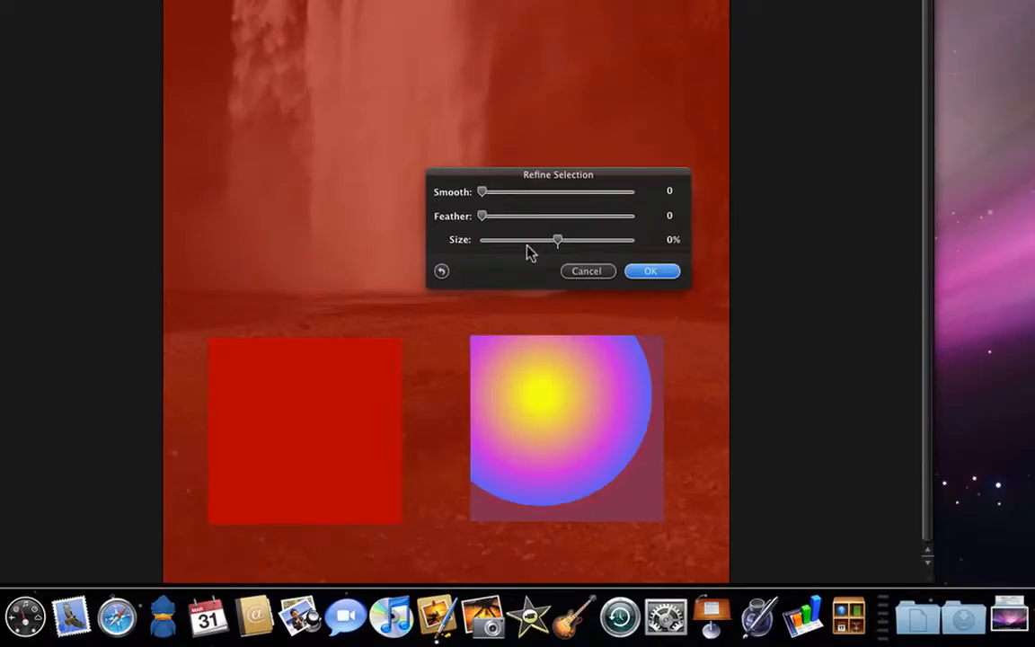
{"action": "mouse_move", "coordinate": [485, 225]}
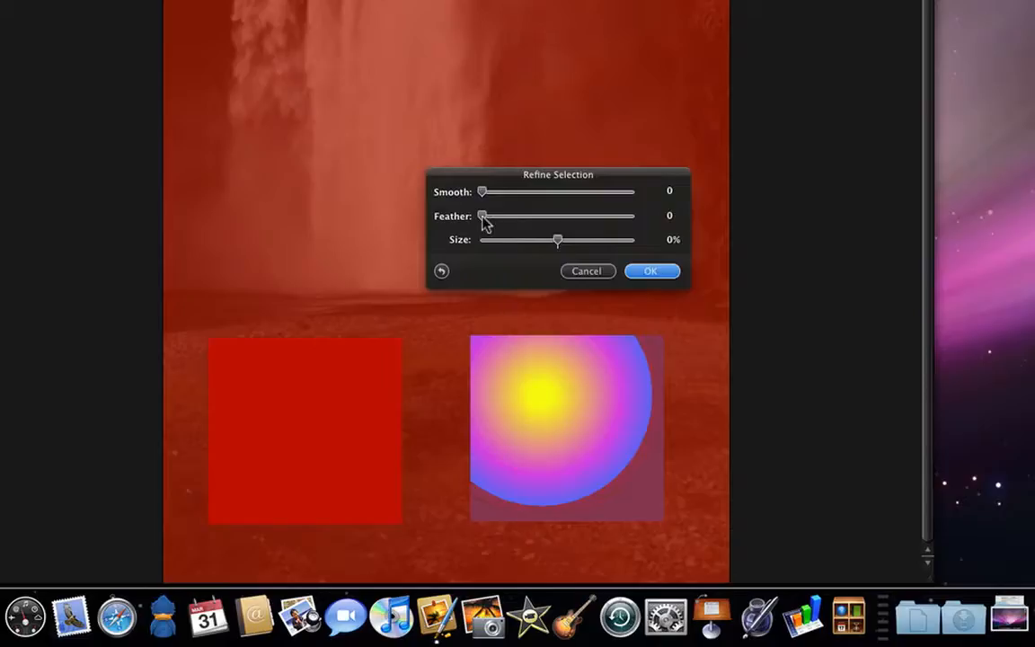
Step: Refine the gradient-square selection with Feather 43 and Size 32%
{"action": "left_click_drag", "start_coordinate": [482, 216], "coordinate": [548, 215]}
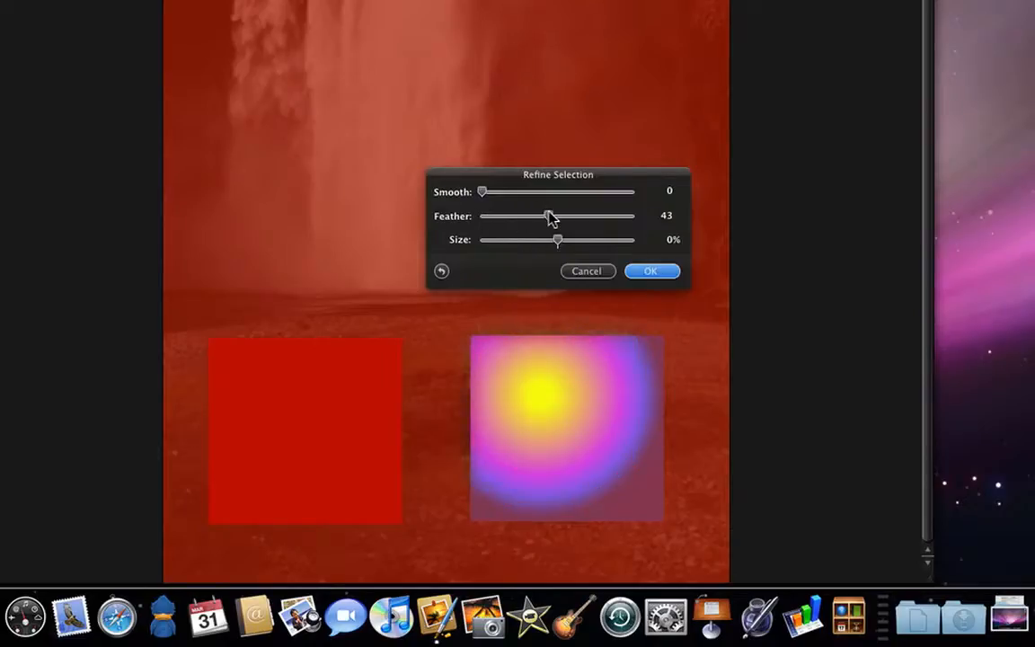
{"action": "left_click_drag", "start_coordinate": [557, 240], "coordinate": [584, 240]}
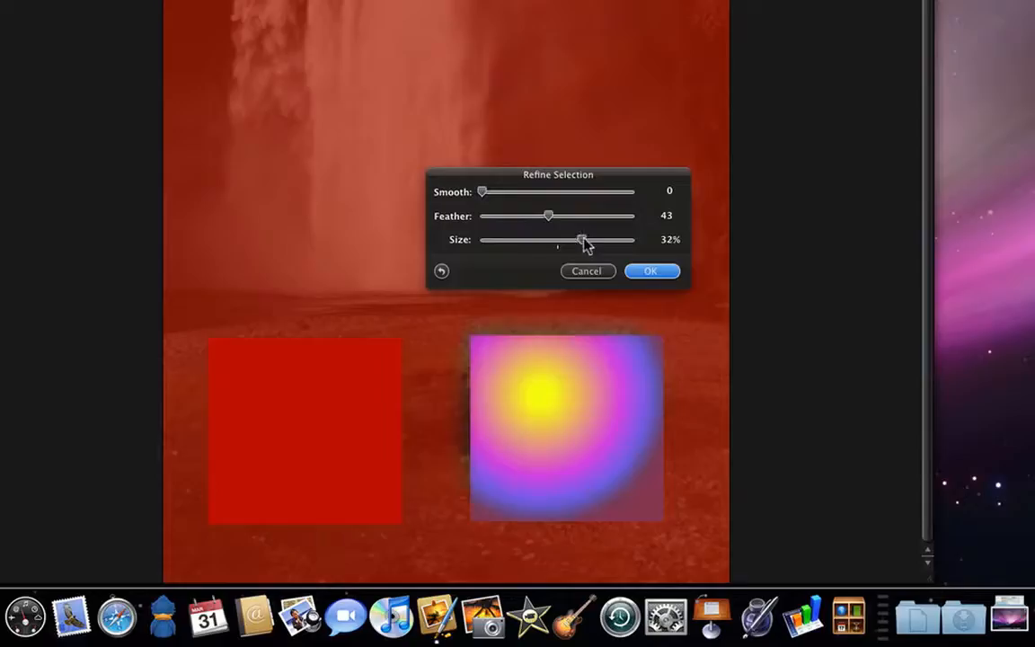
{"action": "left_click", "coordinate": [651, 270]}
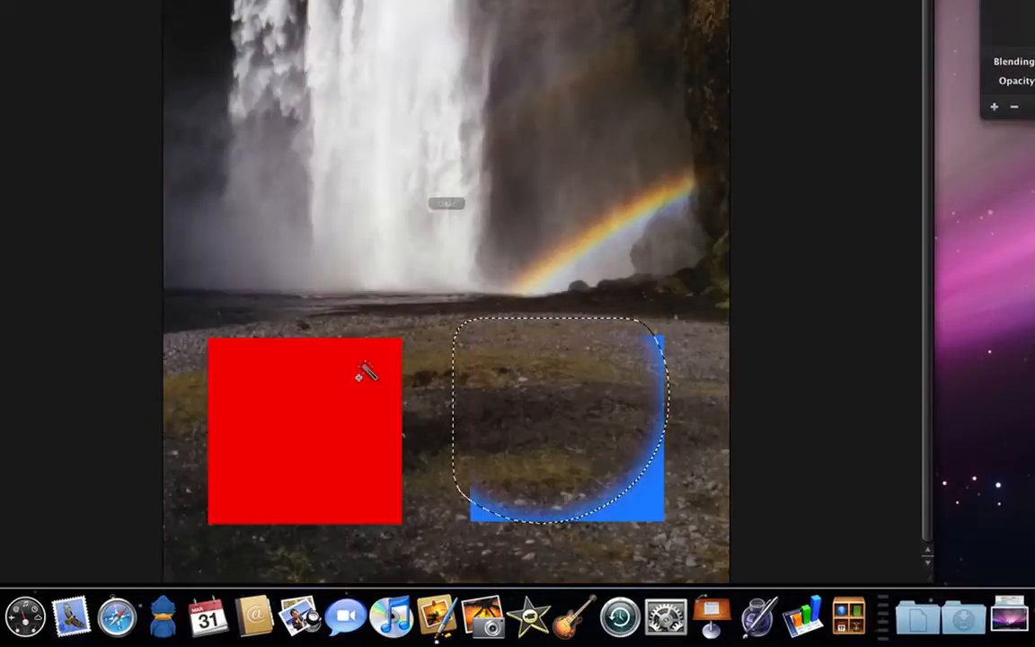
{"action": "mouse_move", "coordinate": [561, 476]}
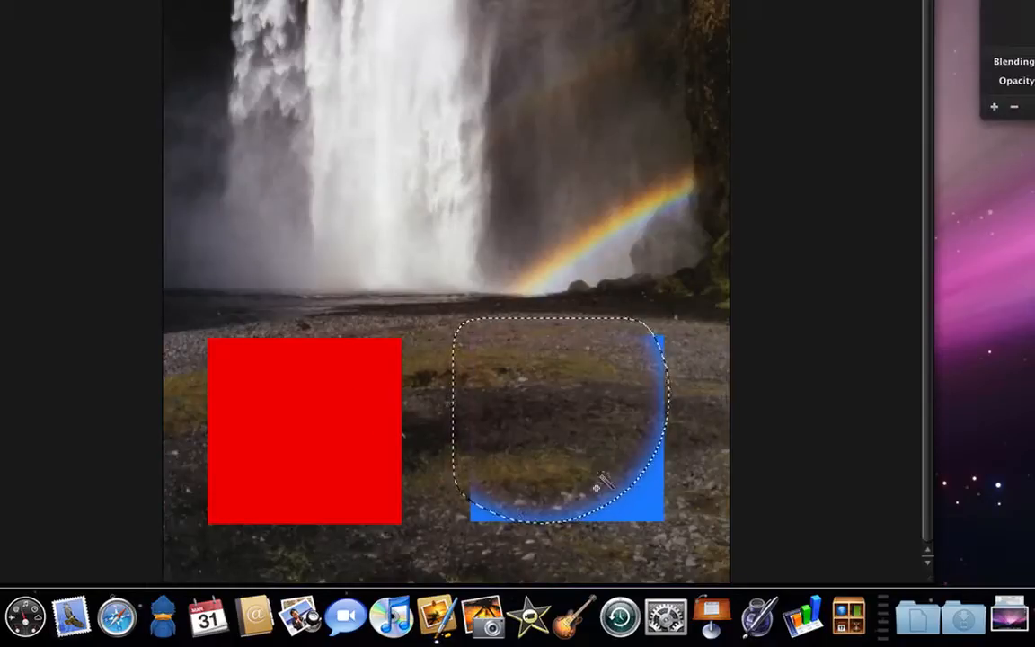
Step: Deselect, hide Untitled Layer 2 with the test boxes, and make Untitled Layer 1 active
{"action": "key", "text": "cmd+d"}
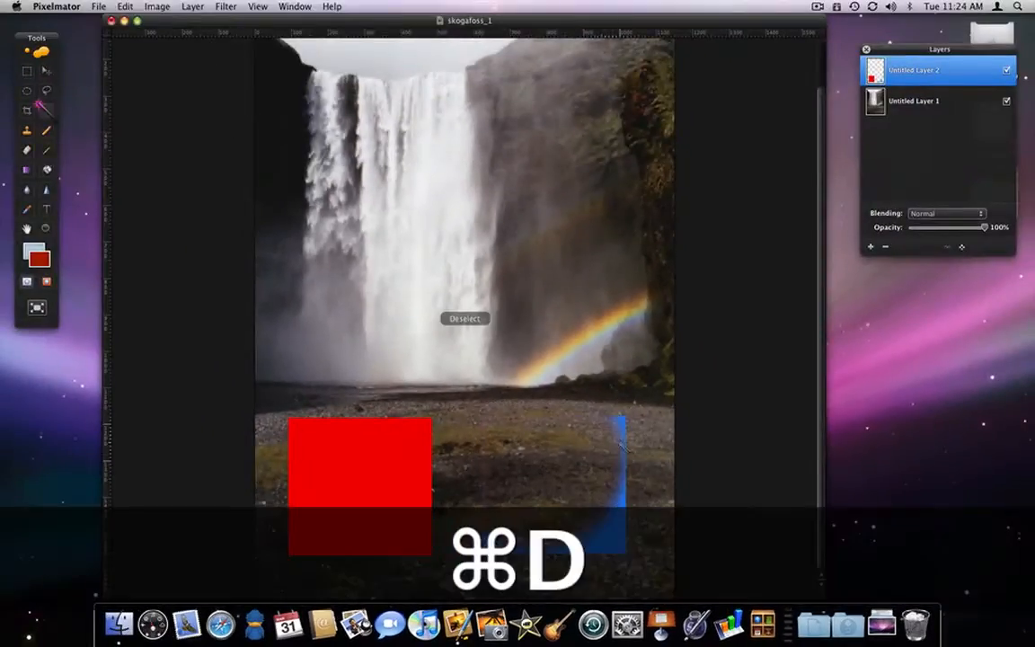
{"action": "key", "text": "cmd+d"}
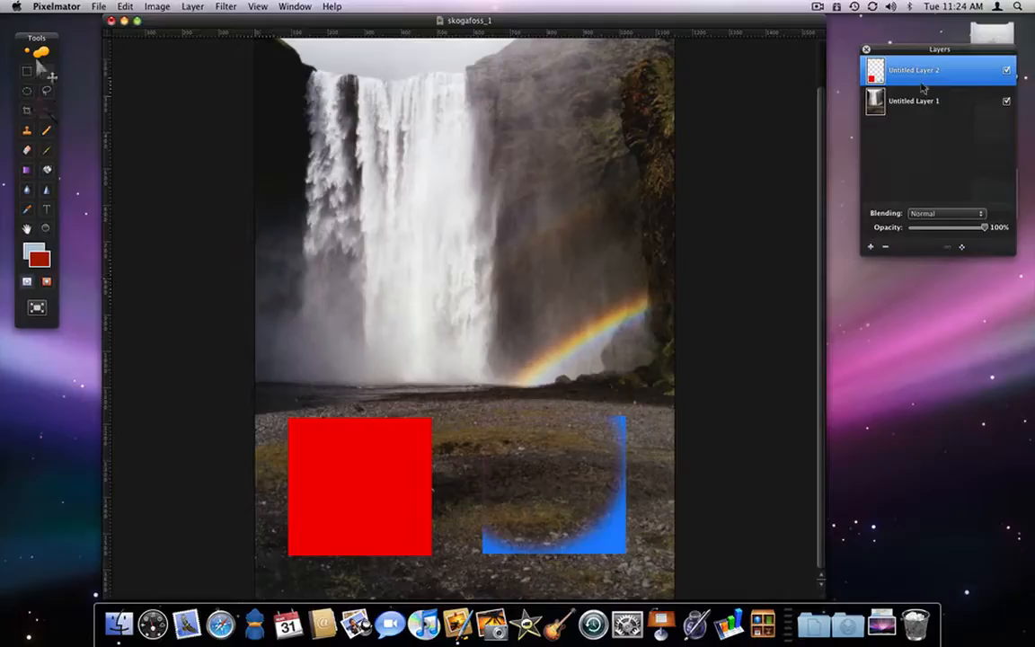
{"action": "left_click", "coordinate": [1006, 70]}
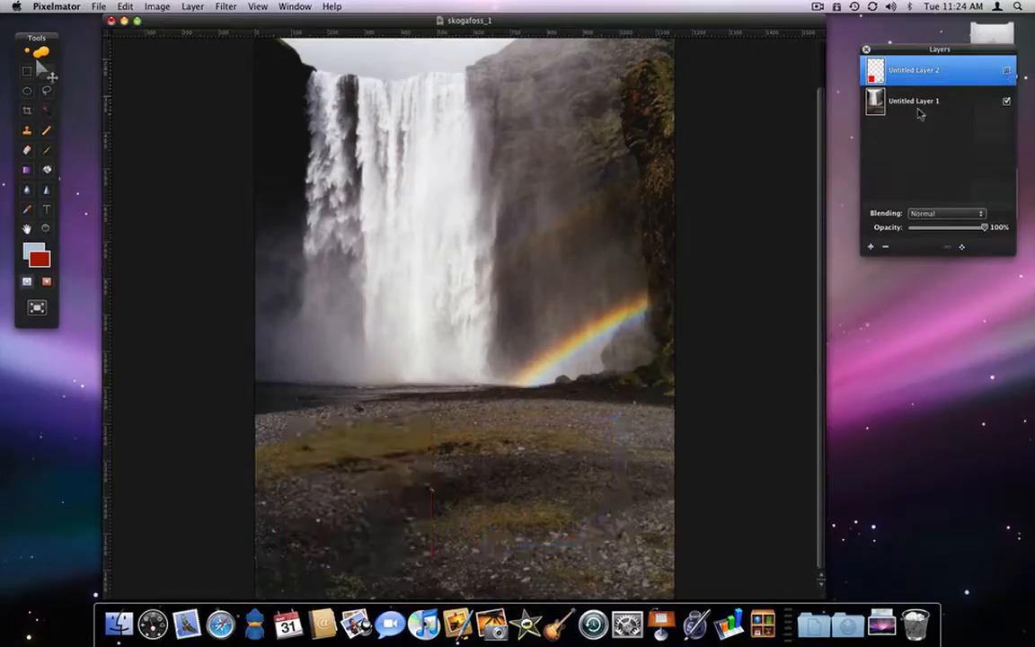
{"action": "left_click", "coordinate": [912, 100]}
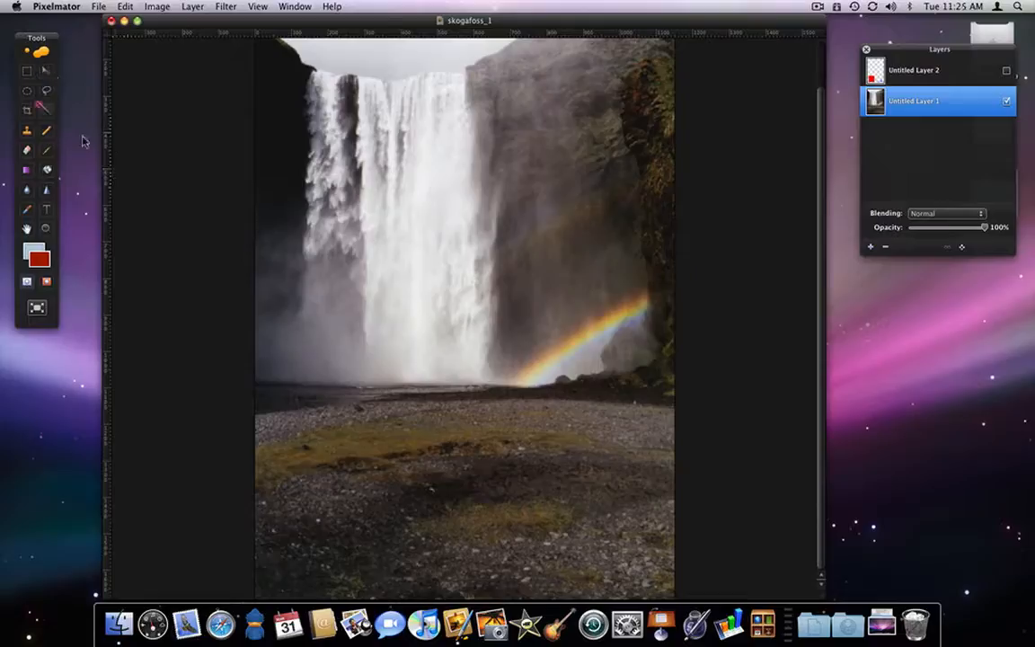
Step: Make a trial Magic Wand selection on the rainbow, compare, then deselect it
{"action": "left_click_drag", "start_coordinate": [521, 368], "coordinate": [629, 313]}
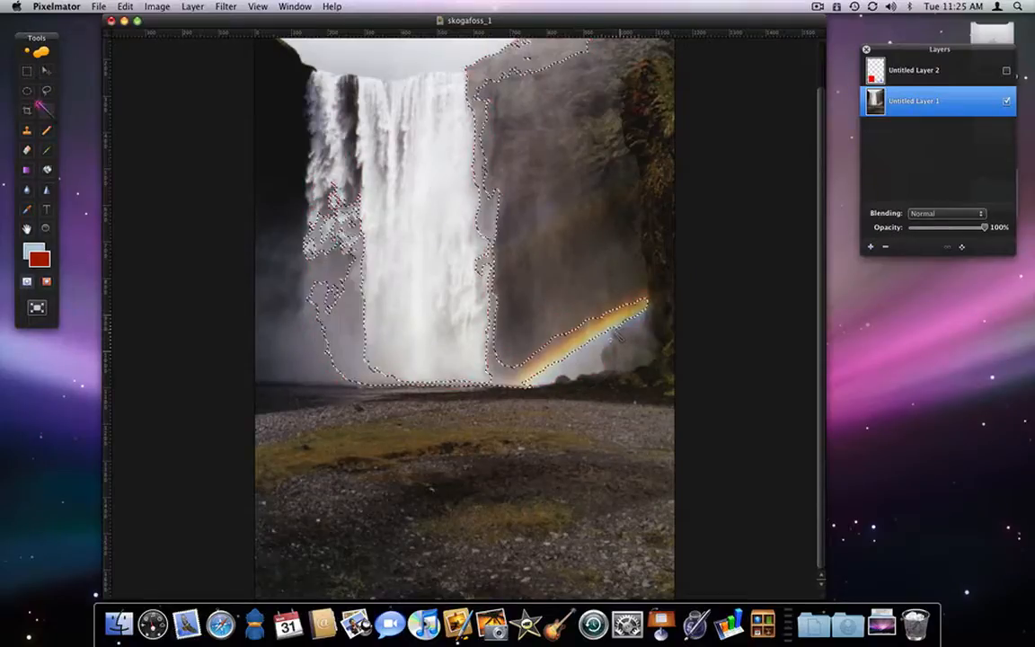
{"action": "key", "text": "cmd+d"}
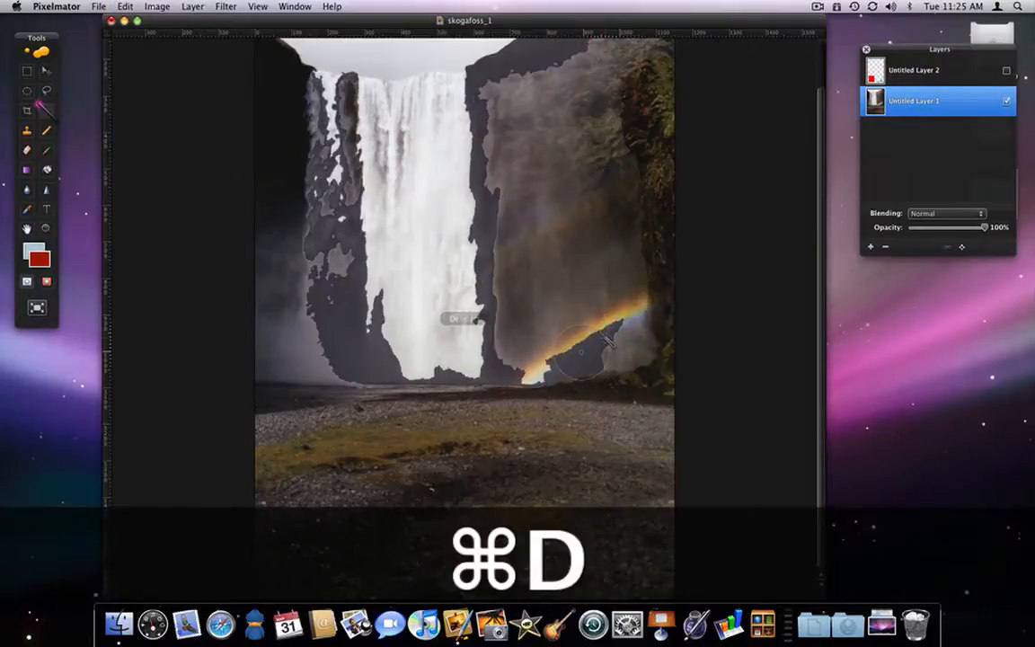
{"action": "key", "text": "cmd+d"}
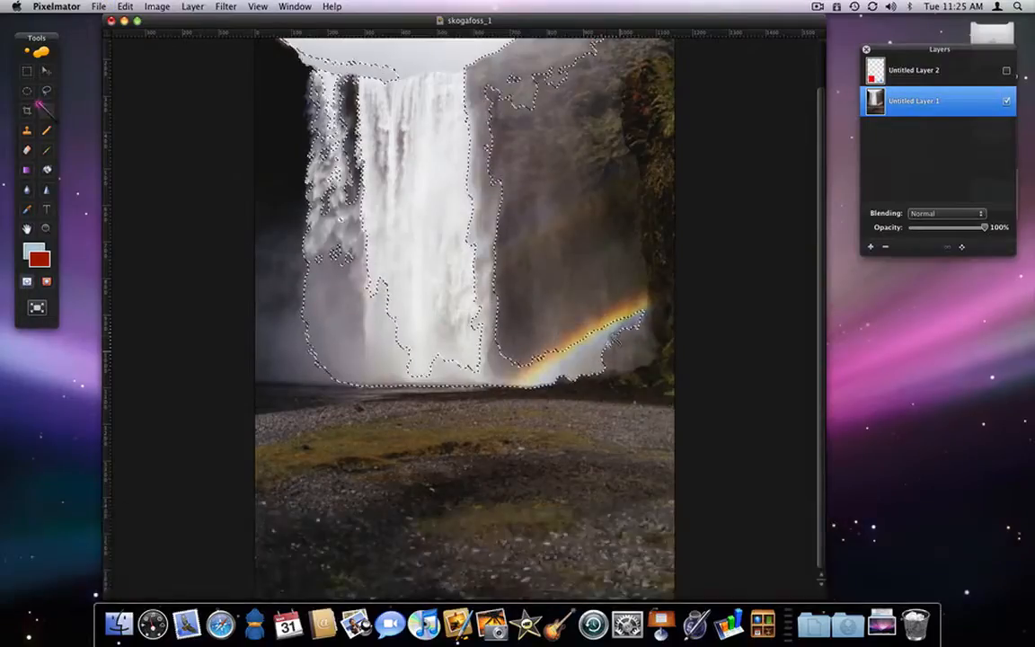
{"action": "key", "text": "cmd+d"}
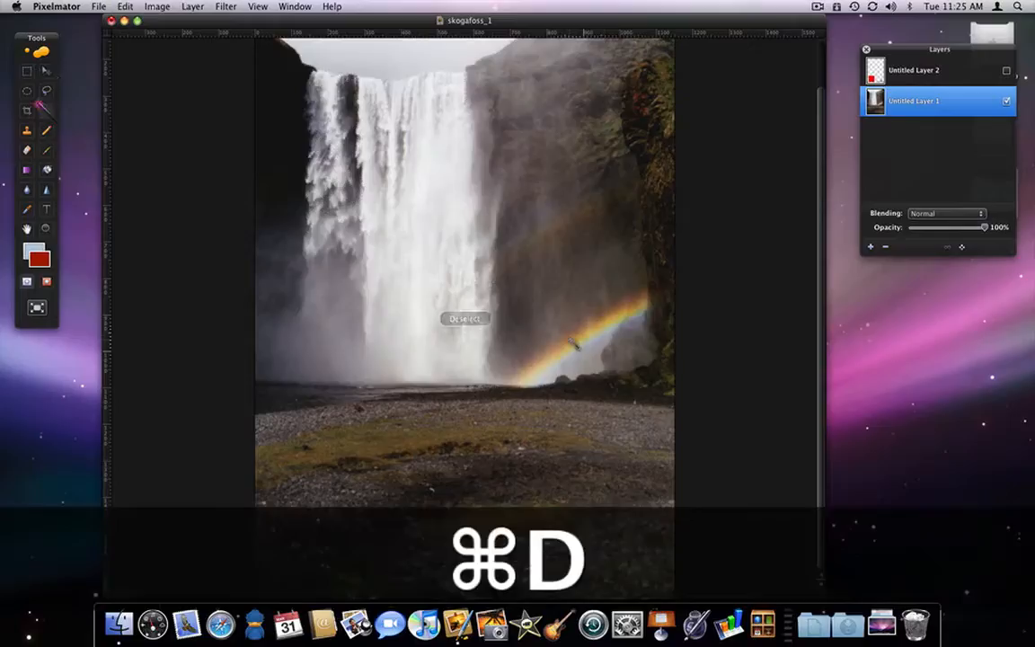
{"action": "key", "text": "cmd+d"}
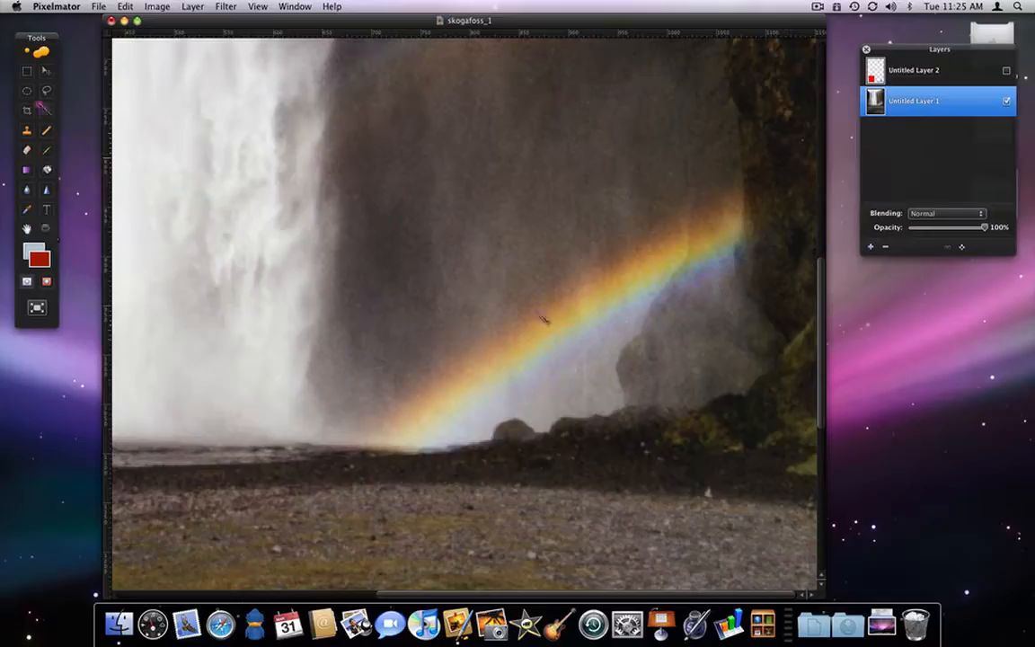
Step: Magic Wand-select the rainbow band, adding its remaining part with a Shift-drag
{"action": "left_click_drag", "start_coordinate": [399, 400], "coordinate": [737, 220]}
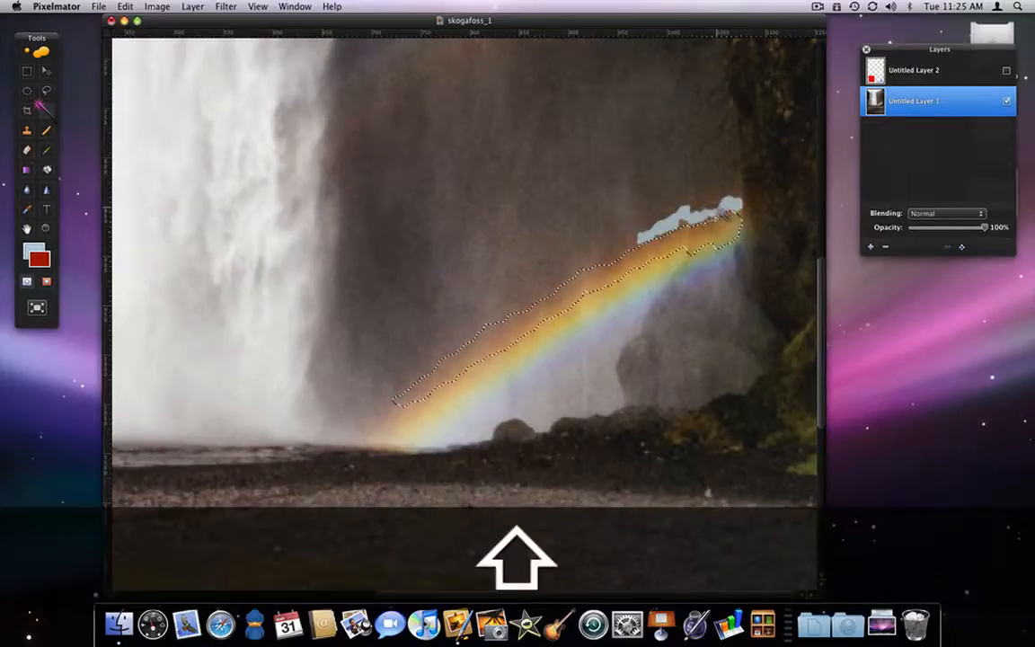
{"action": "left_click_drag", "start_coordinate": [395, 414], "coordinate": [683, 252]}
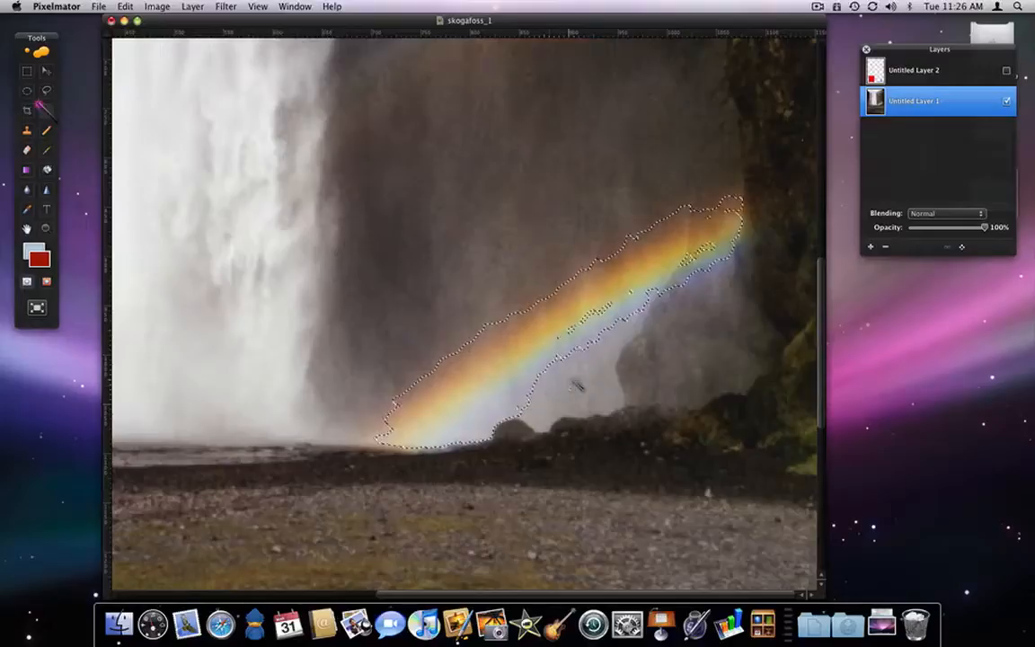
{"action": "left_click", "coordinate": [124, 6]}
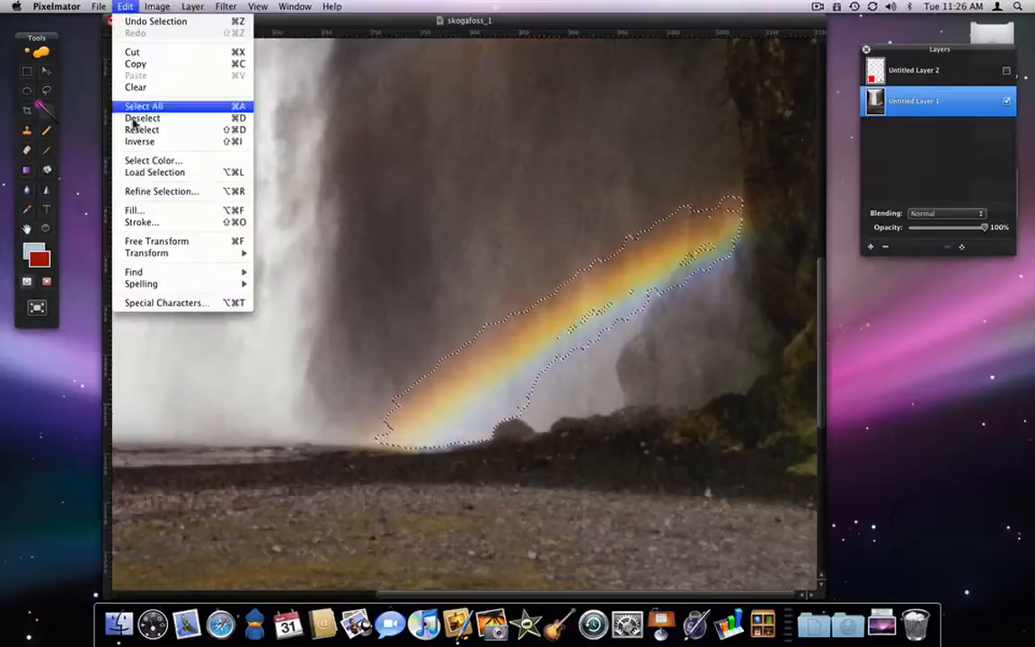
Step: Refine the rainbow selection with Smooth 40, Feather 22 and Size 8%
{"action": "left_click", "coordinate": [162, 191]}
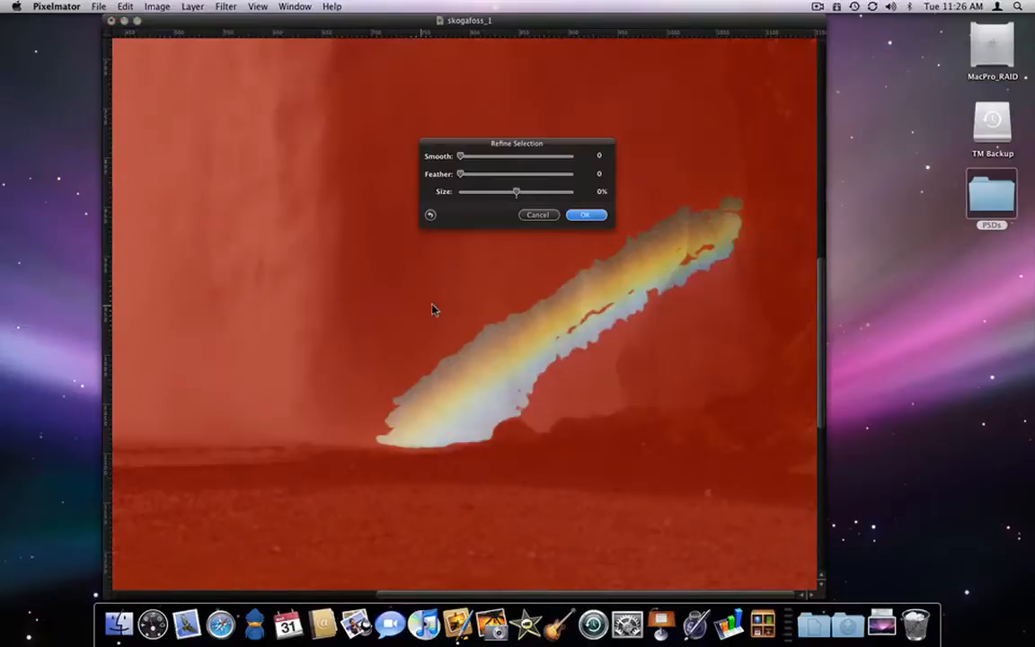
{"action": "left_click_drag", "start_coordinate": [461, 155], "coordinate": [473, 155]}
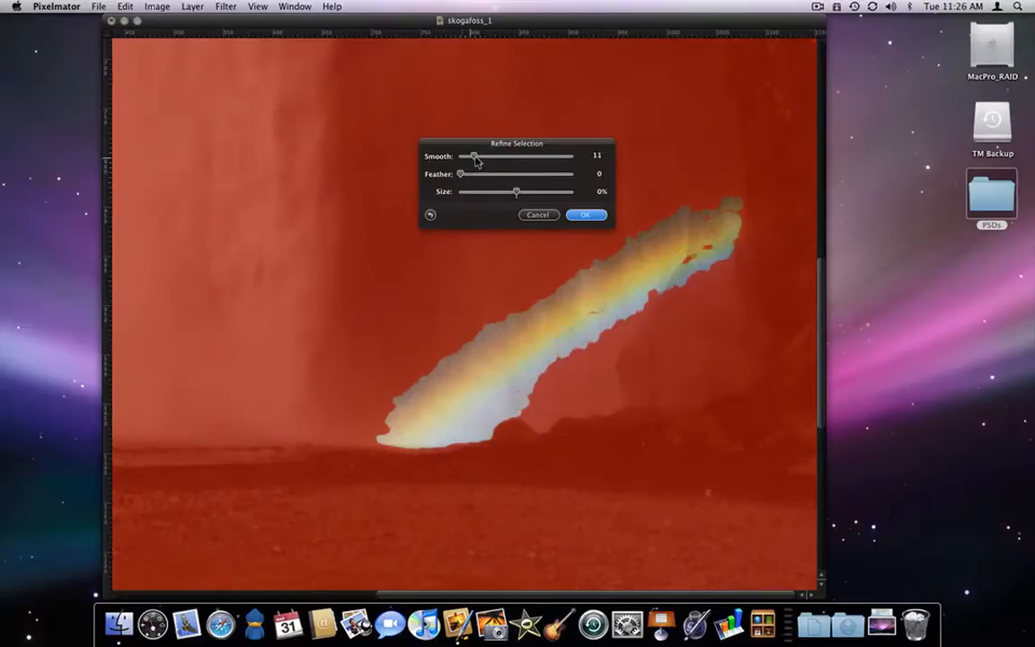
{"action": "left_click_drag", "start_coordinate": [474, 157], "coordinate": [499, 156]}
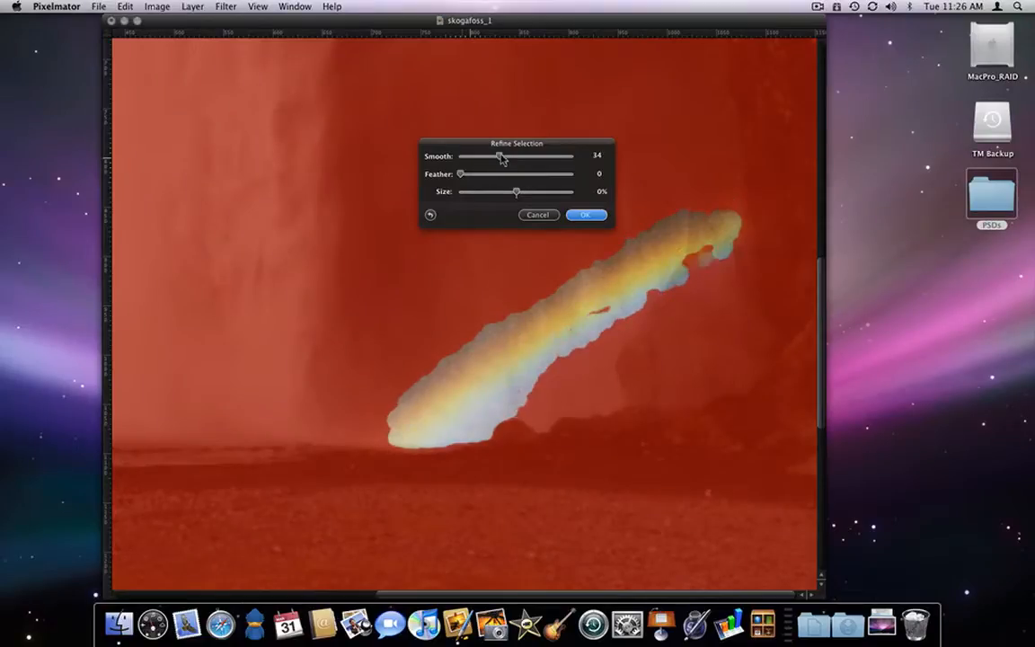
{"action": "left_click_drag", "start_coordinate": [500, 157], "coordinate": [512, 156]}
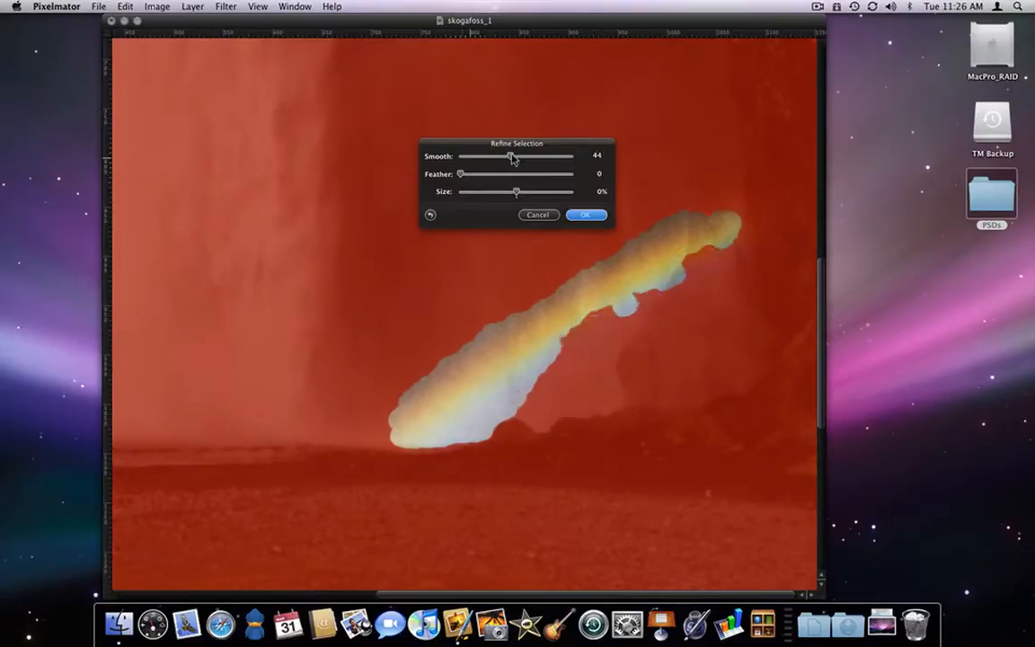
{"action": "left_click_drag", "start_coordinate": [511, 156], "coordinate": [504, 156]}
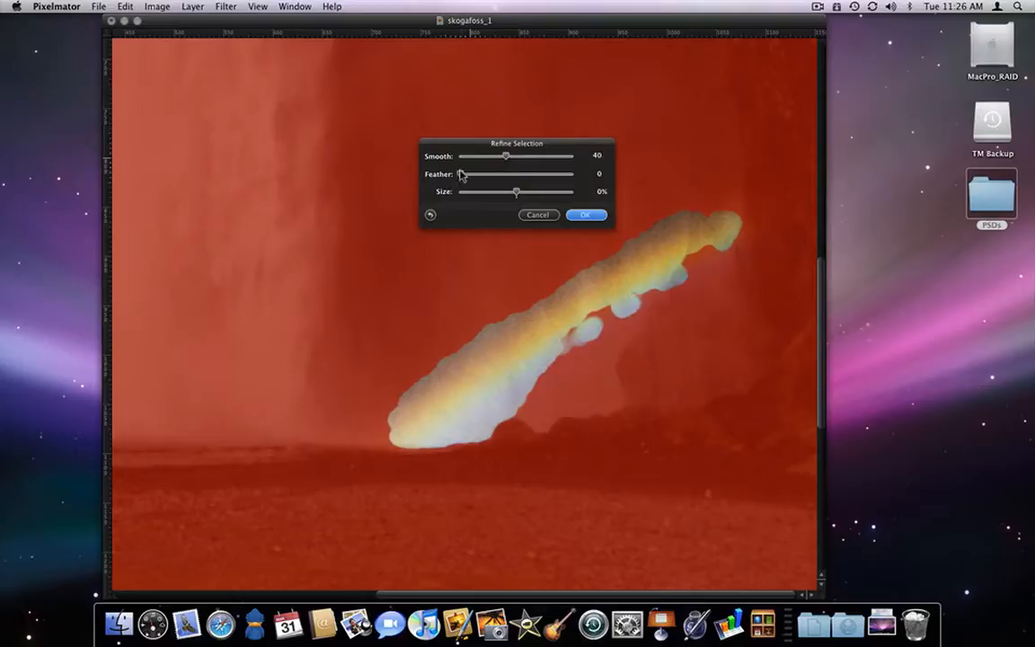
{"action": "left_click_drag", "start_coordinate": [461, 174], "coordinate": [490, 175]}
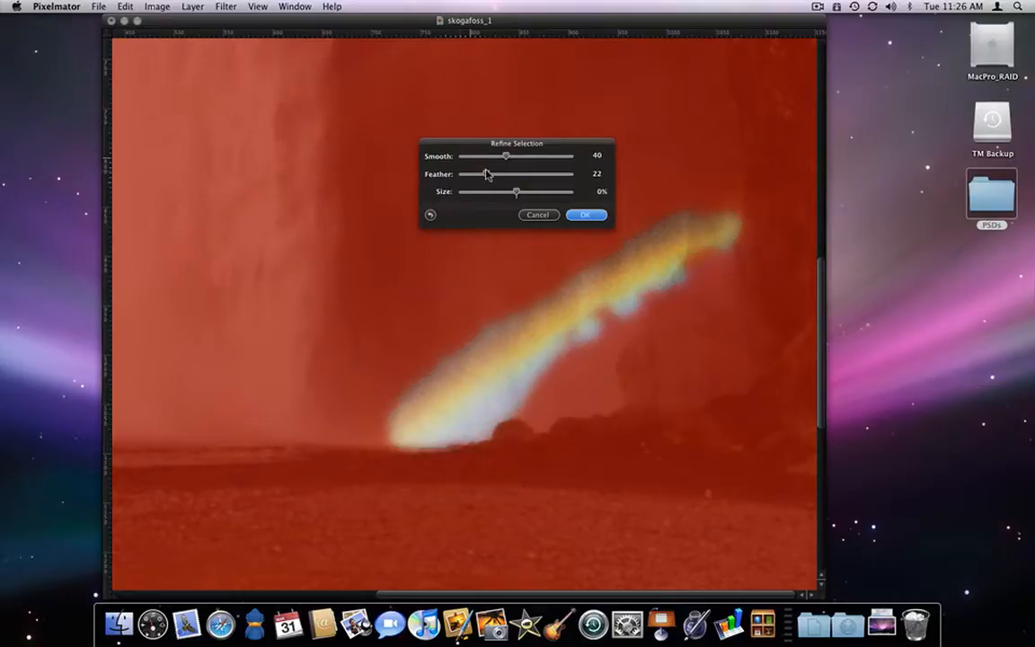
{"action": "left_click_drag", "start_coordinate": [516, 191], "coordinate": [519, 191]}
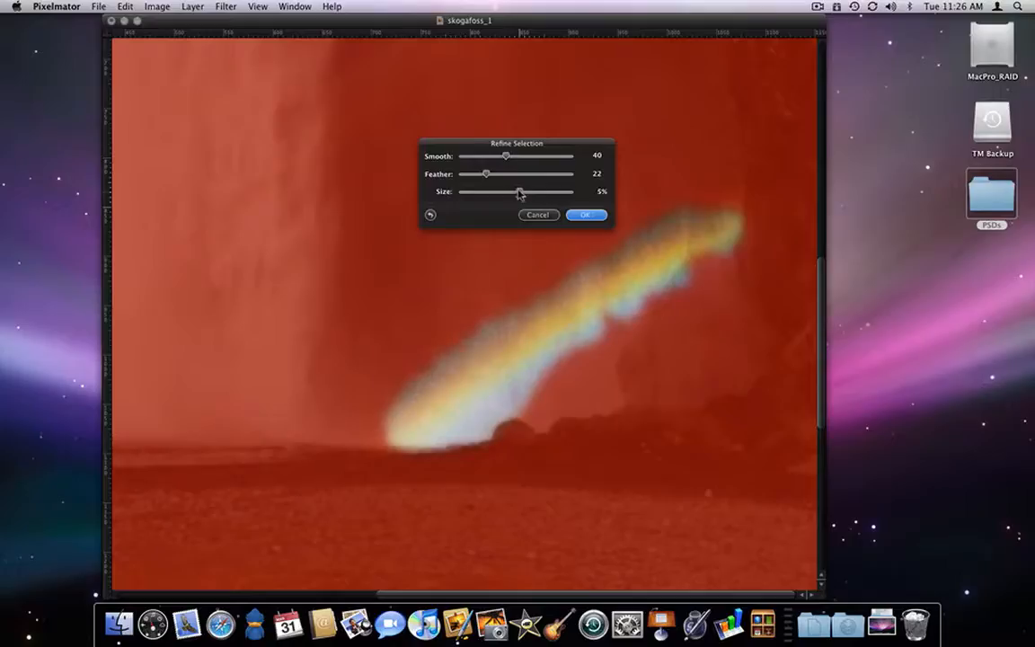
{"action": "left_click_drag", "start_coordinate": [519, 192], "coordinate": [521, 192]}
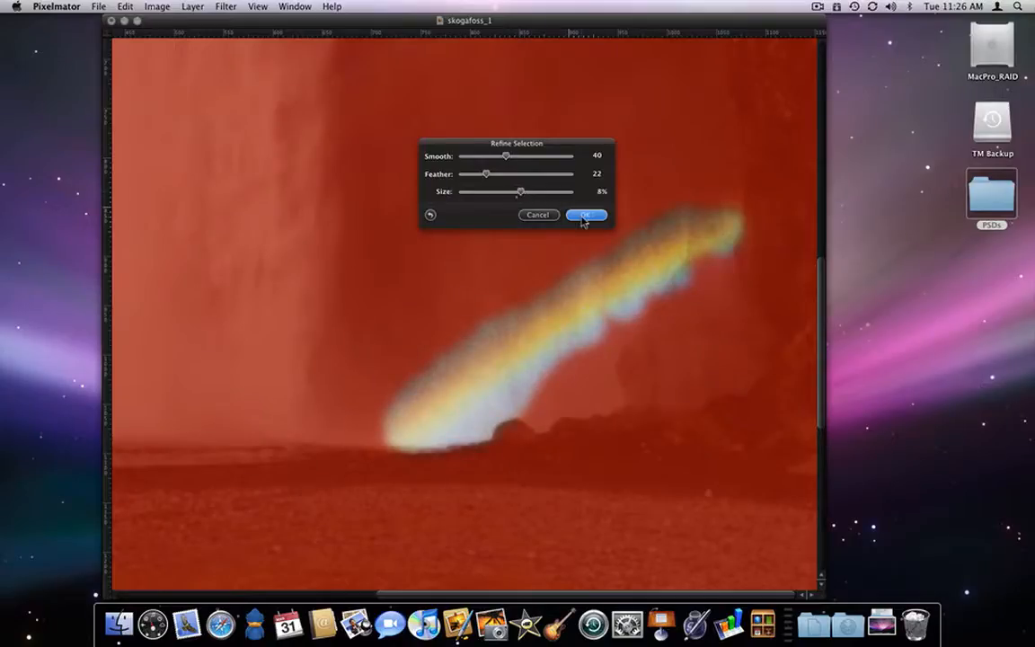
{"action": "left_click", "coordinate": [585, 215]}
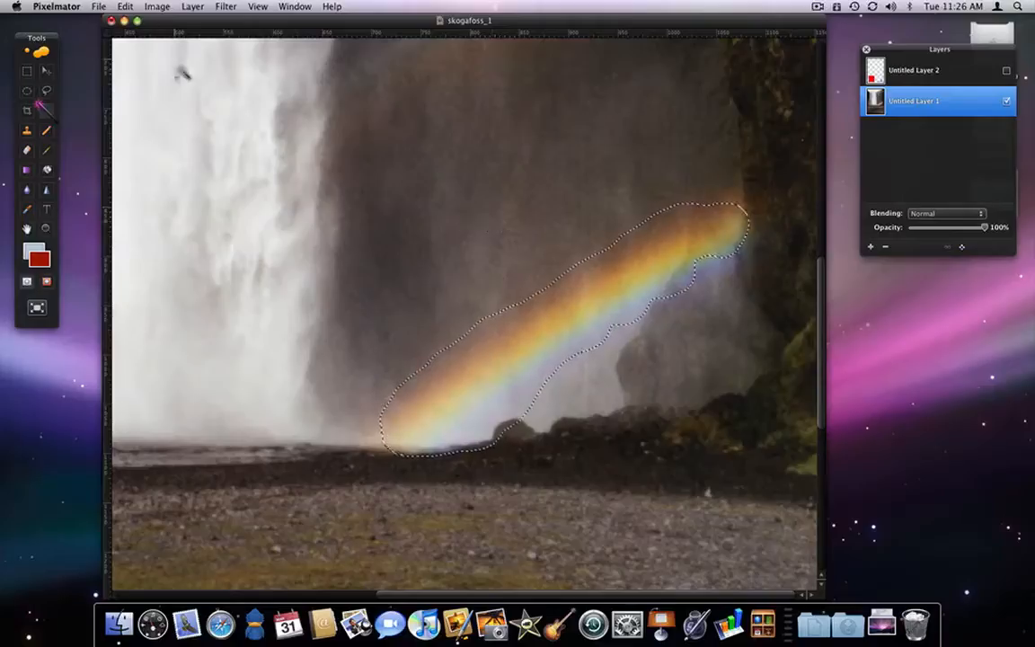
Step: Apply Hue and Saturation to the rainbow with saturation 21 and lightness 7
{"action": "left_click", "coordinate": [157, 7]}
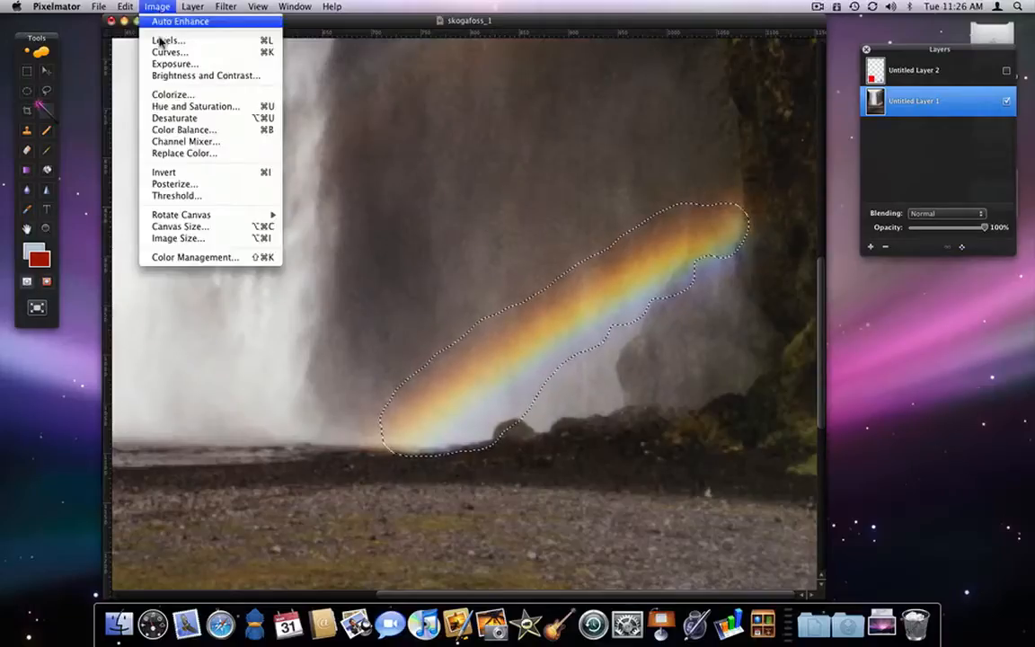
{"action": "left_click", "coordinate": [195, 106]}
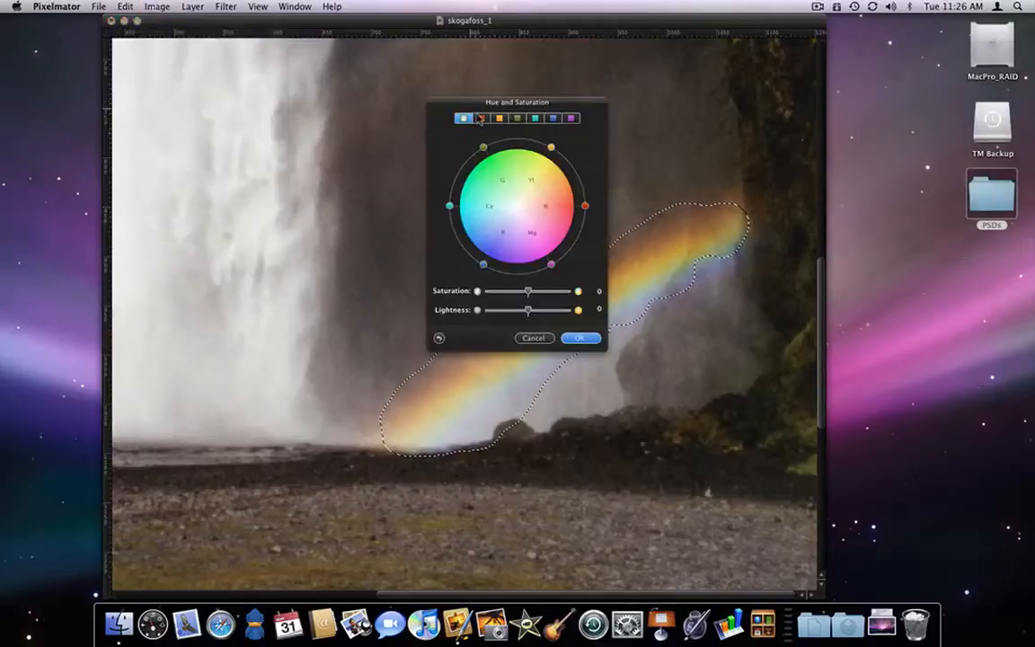
{"action": "left_click_drag", "start_coordinate": [517, 101], "coordinate": [329, 133]}
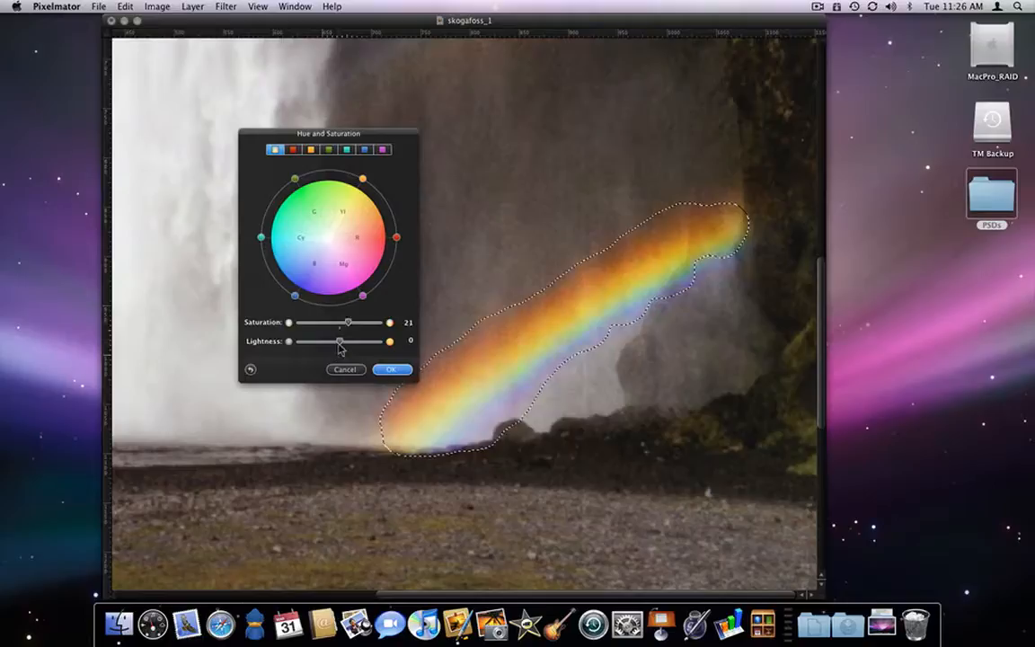
{"action": "left_click_drag", "start_coordinate": [339, 341], "coordinate": [344, 341]}
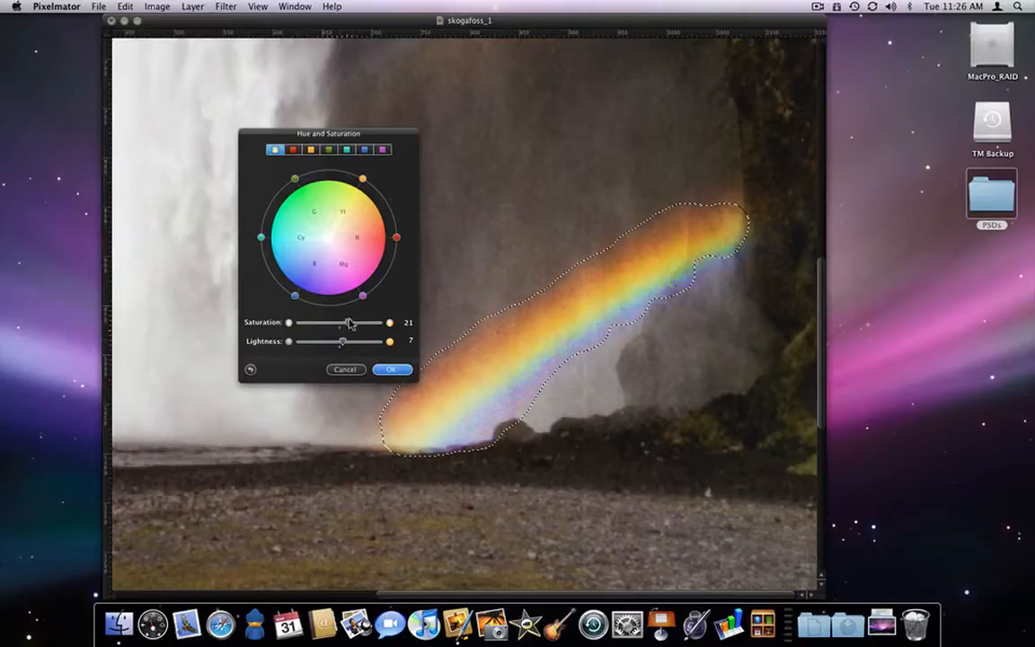
{"action": "left_click", "coordinate": [392, 368]}
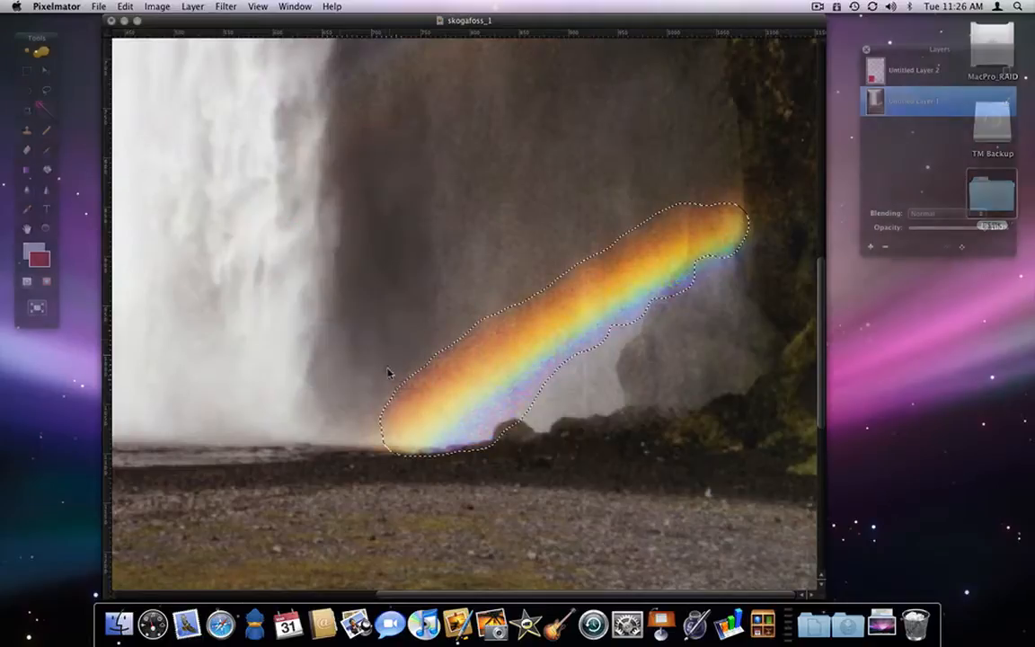